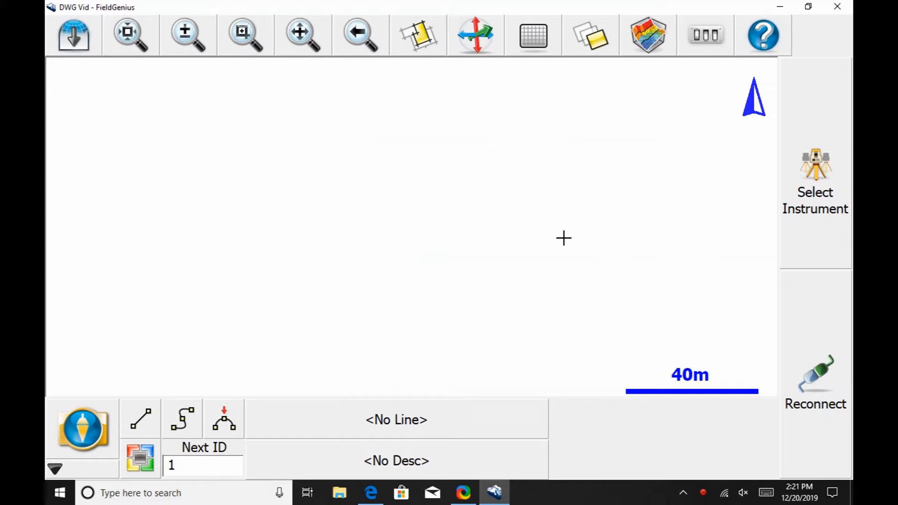
mouse_move(102, 356)
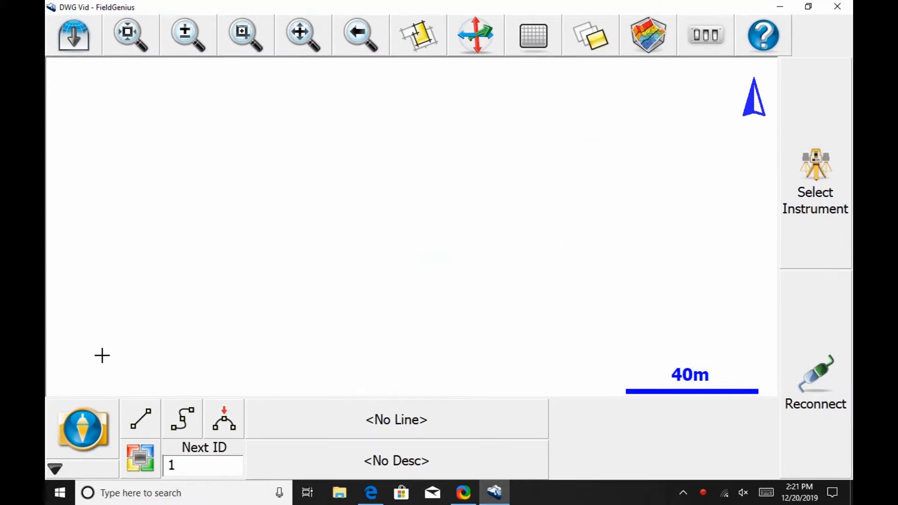
Open the main menu of the DWG Vid project from the map view.
click(83, 429)
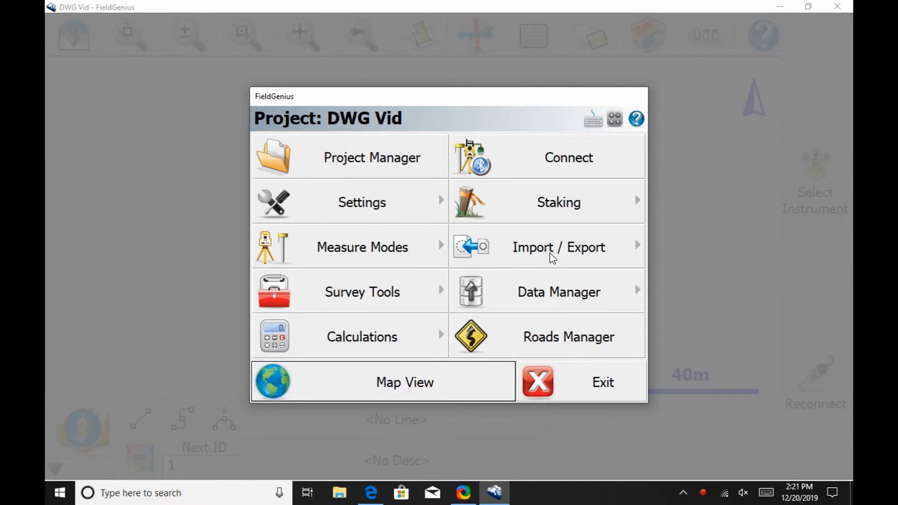
Go through Import / Export and CAD / LandXML / Templates to DGN/DXF/DWG Import.
click(557, 247)
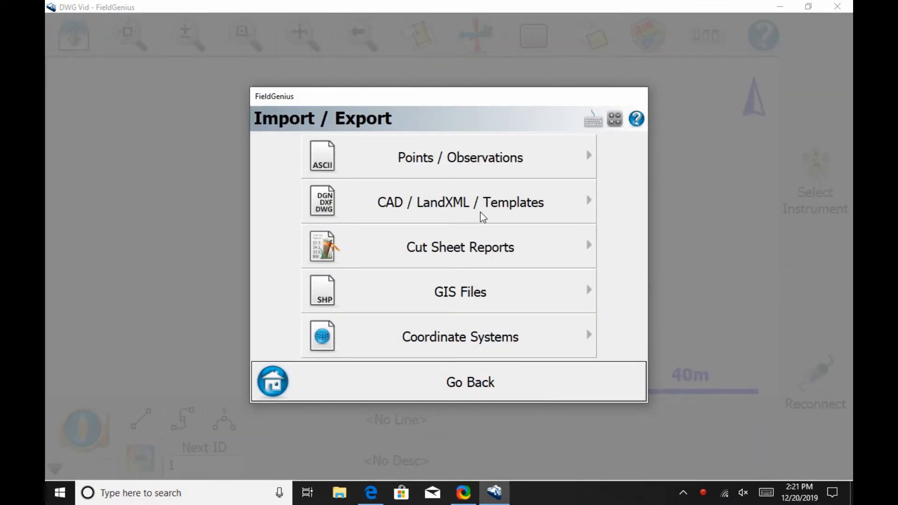
click(460, 201)
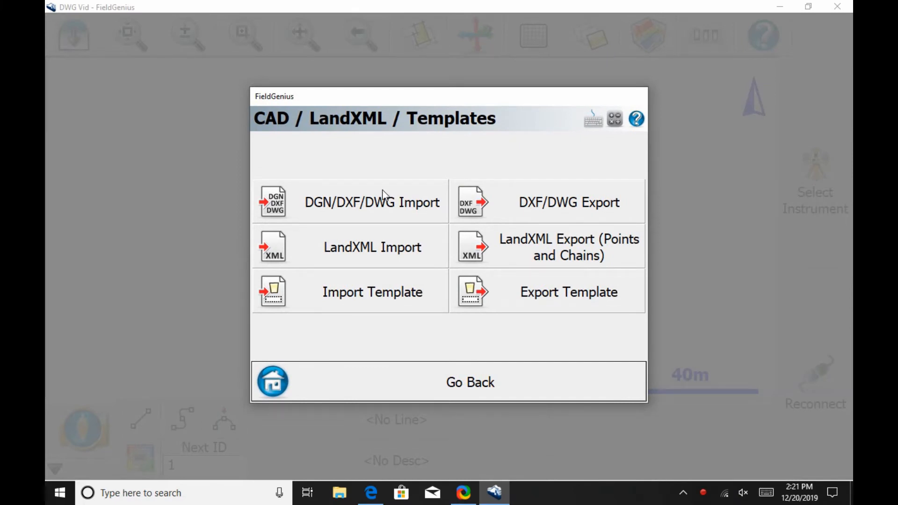
click(372, 202)
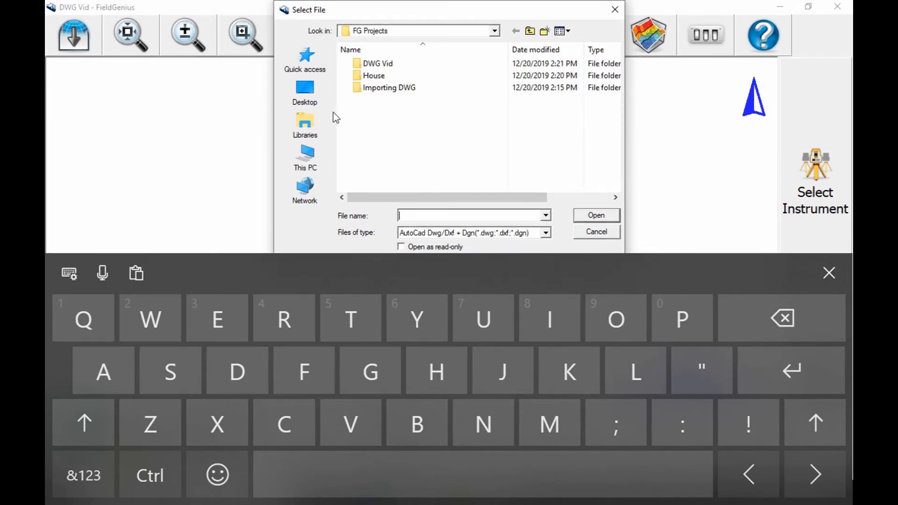
Import sample house.dwg from the Desktop folder.
click(304, 92)
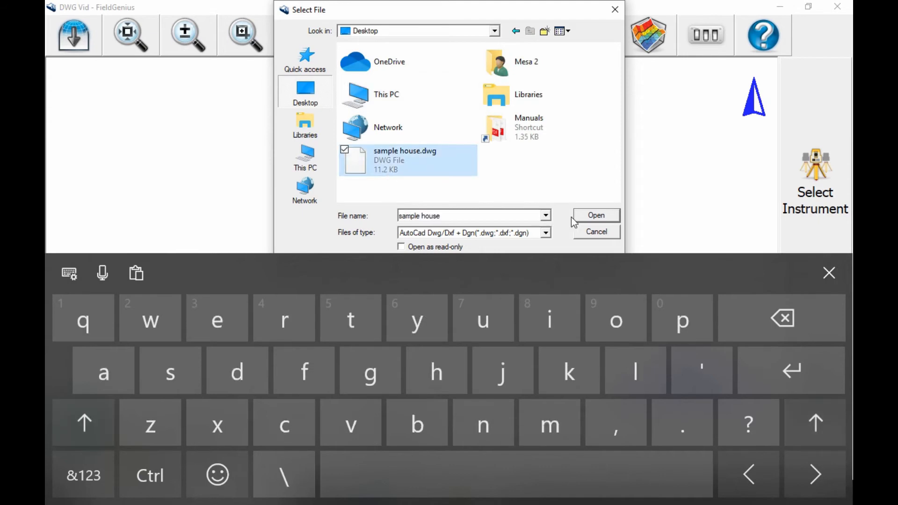
click(595, 214)
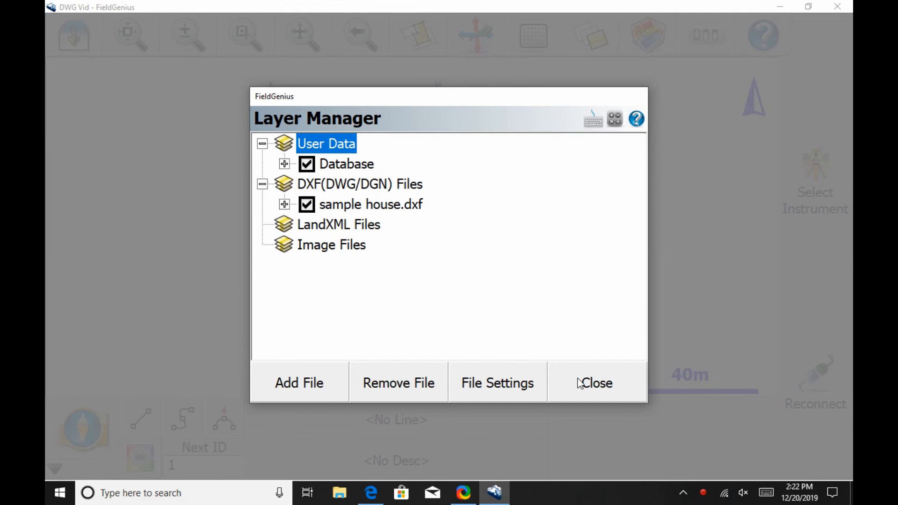
Close the Layer Manager with sample house.dxf checked to view the linework.
click(594, 382)
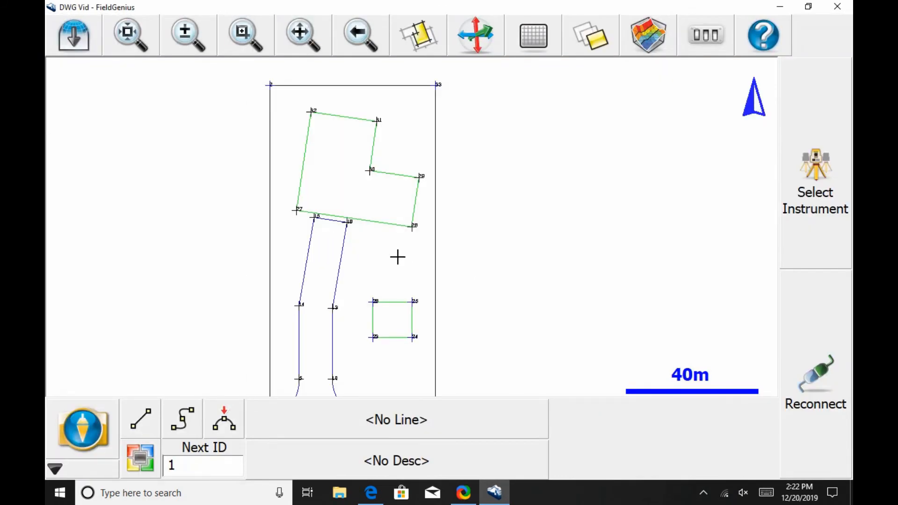